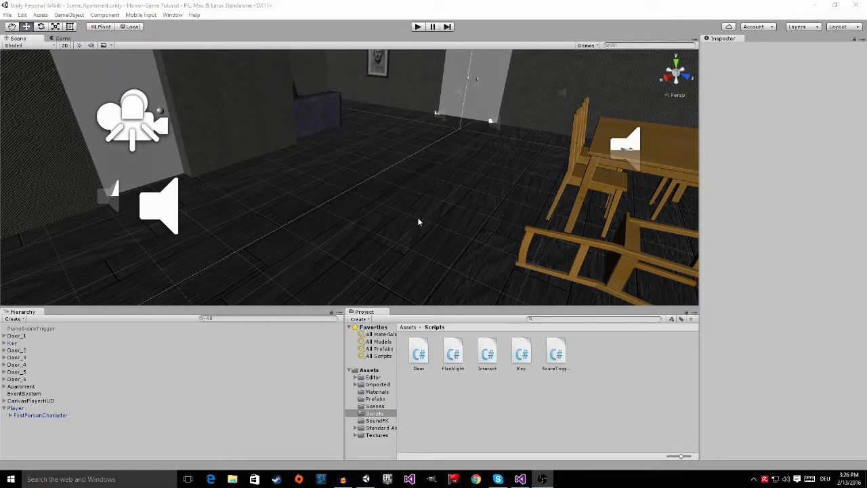
- Fly the scene camera across the room to frame the white door beside the picture
drag(417, 223, 410, 148)
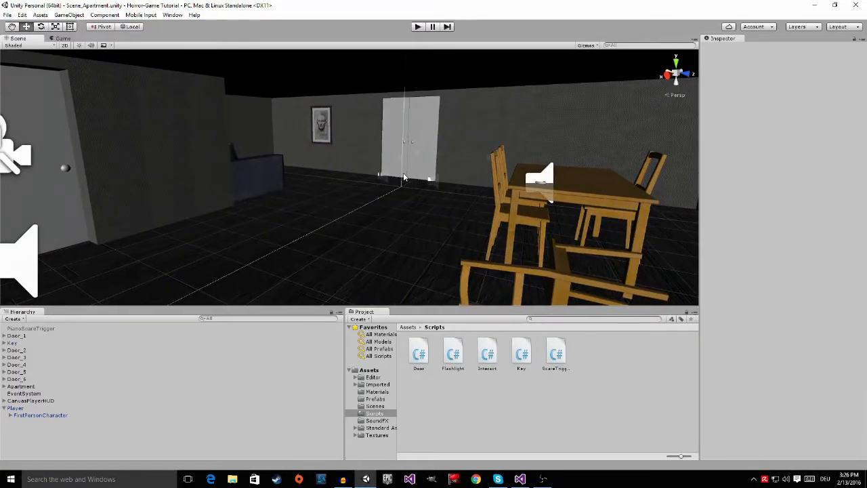
drag(406, 176, 332, 149)
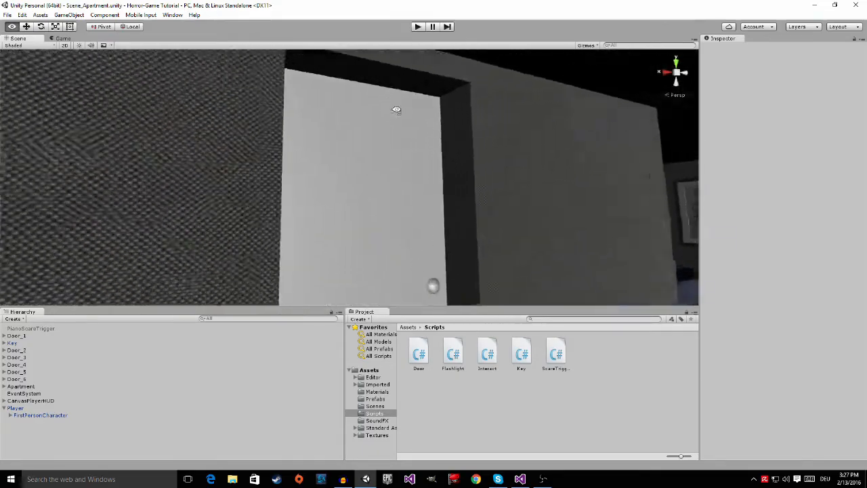
drag(395, 109, 403, 178)
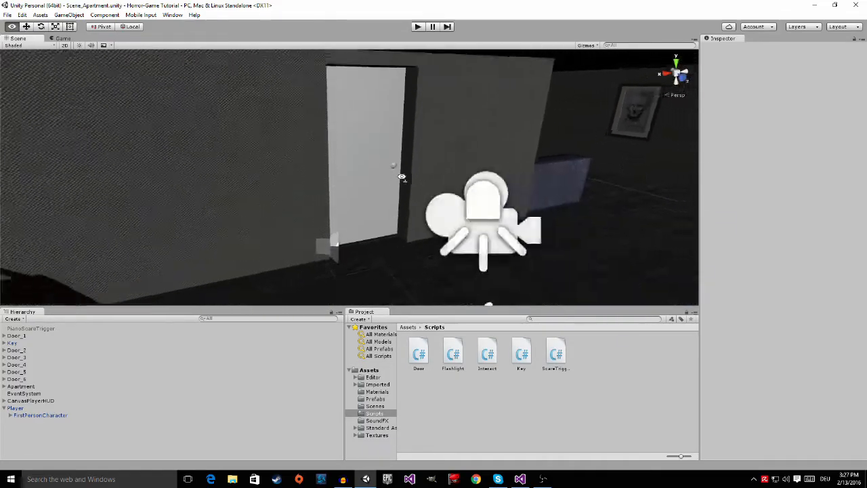
drag(404, 177, 353, 192)
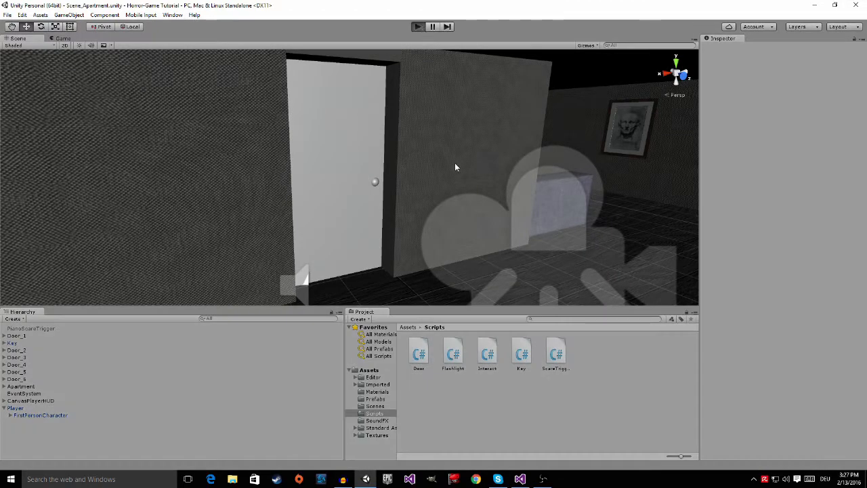
- Bring up Visual Studio with the Key.cs script tab in view
click(417, 27)
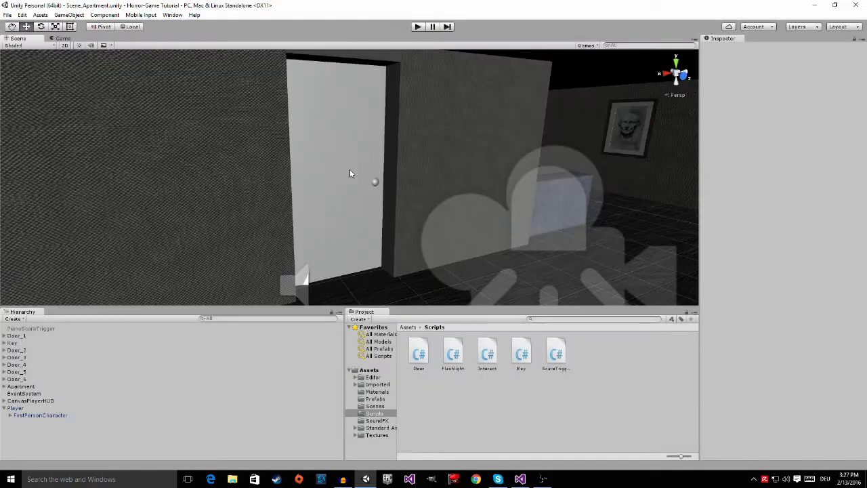
drag(352, 169, 566, 77)
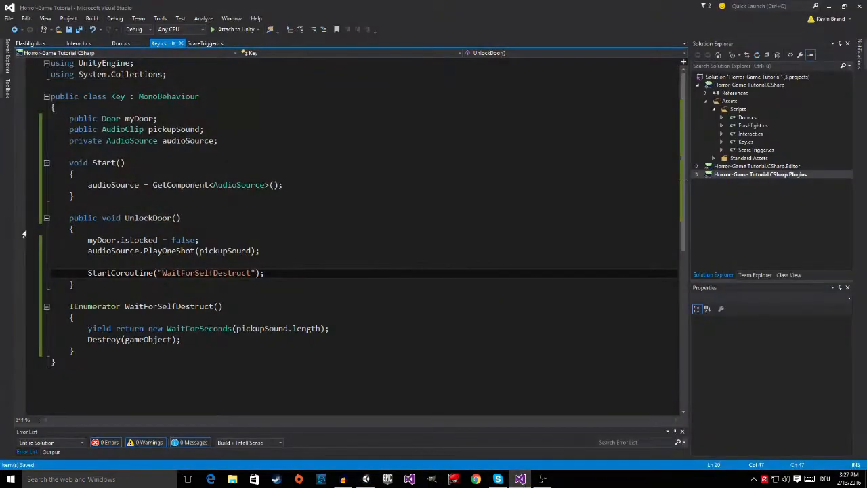
- Review Door.cs's audioSource and lockedDoorSound field declarations, then look further down the script
click(121, 42)
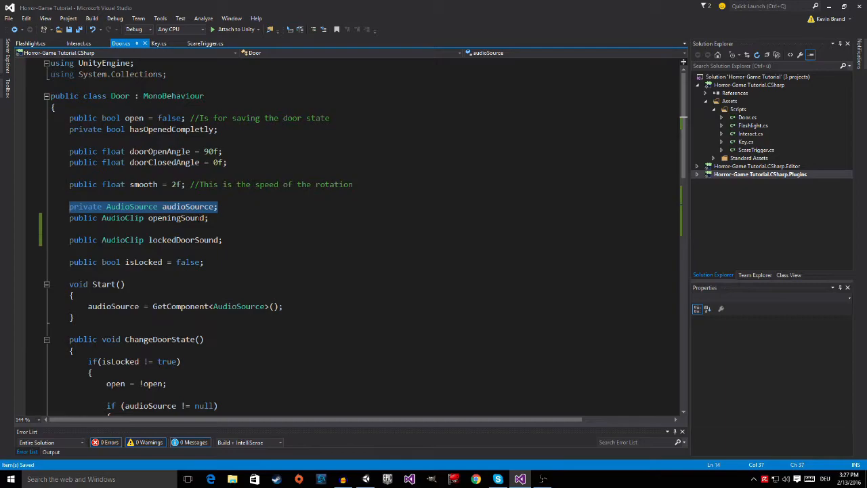
double_click(176, 217)
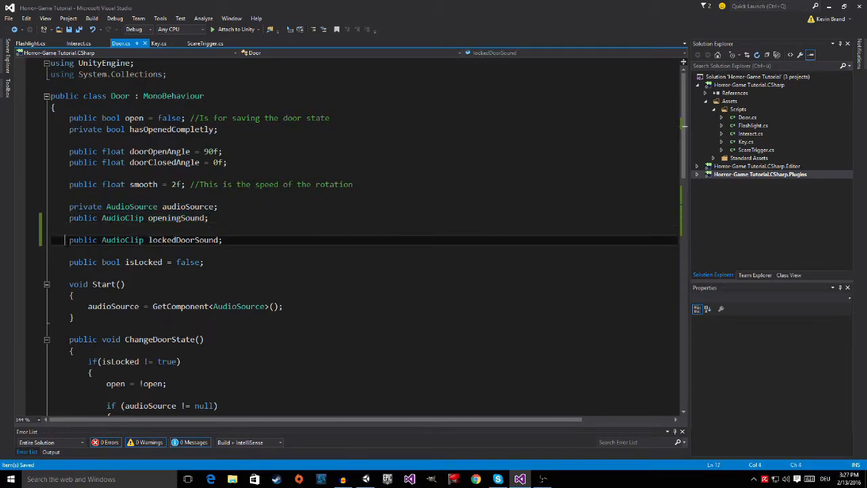
triple_click(143, 239)
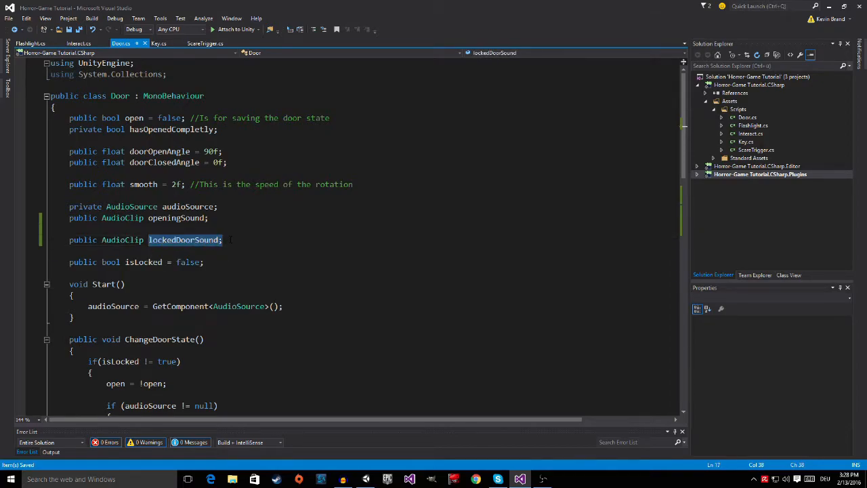
scroll(down, 3)
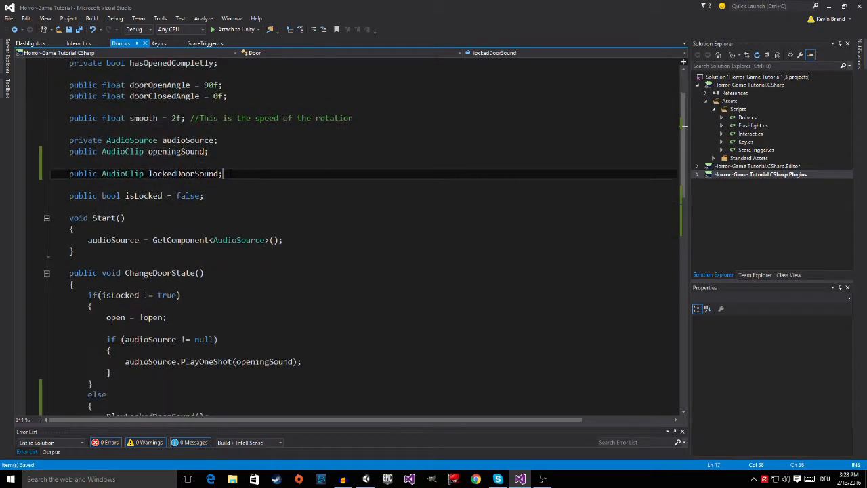
scroll(down, 3)
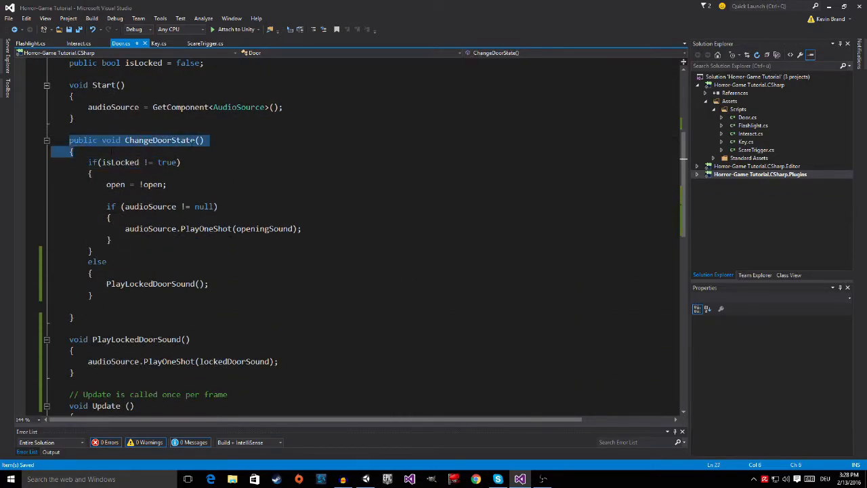
click(201, 140)
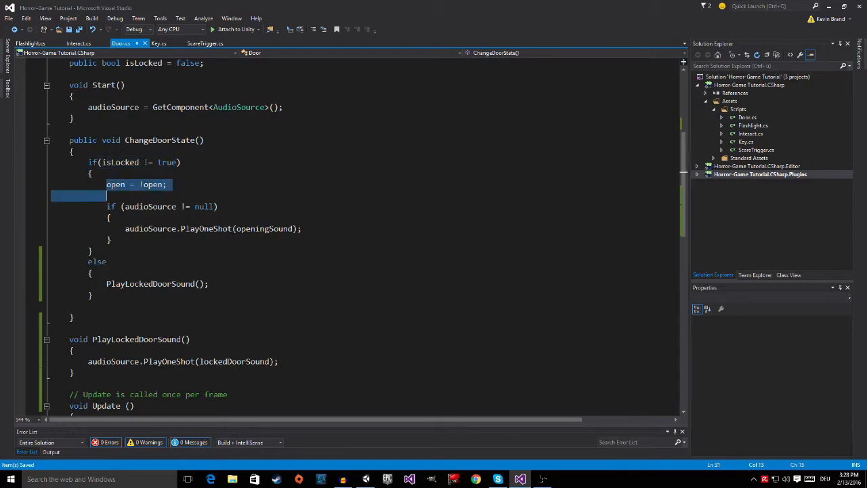
drag(106, 196, 111, 243)
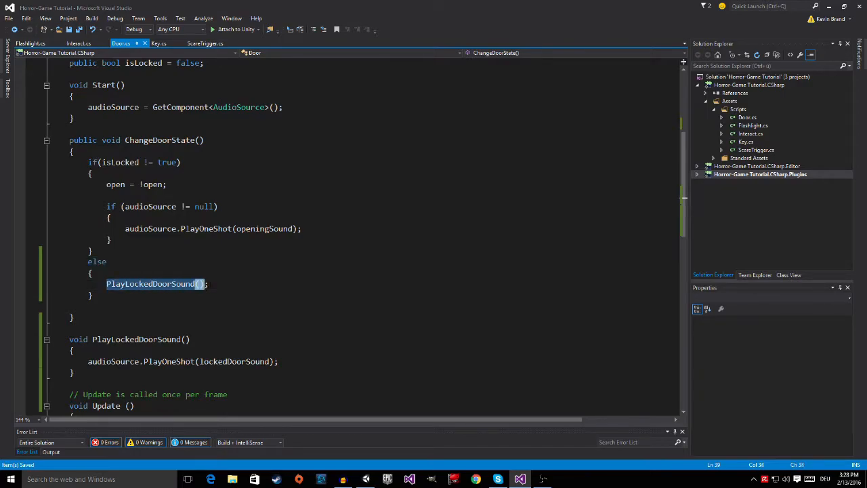
scroll(down, 3)
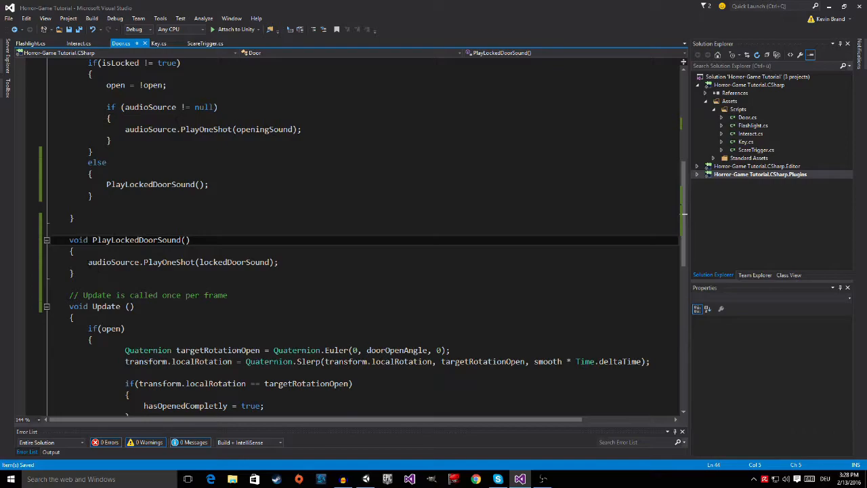
- Review the PlayLockedDoorSound call, its declaration and the lockedDoorSound argument, then return to Unity
double_click(149, 184)
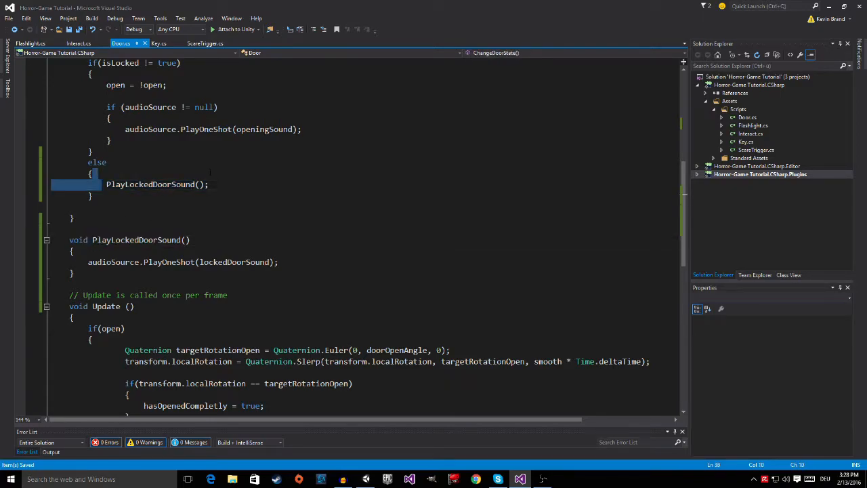
click(255, 197)
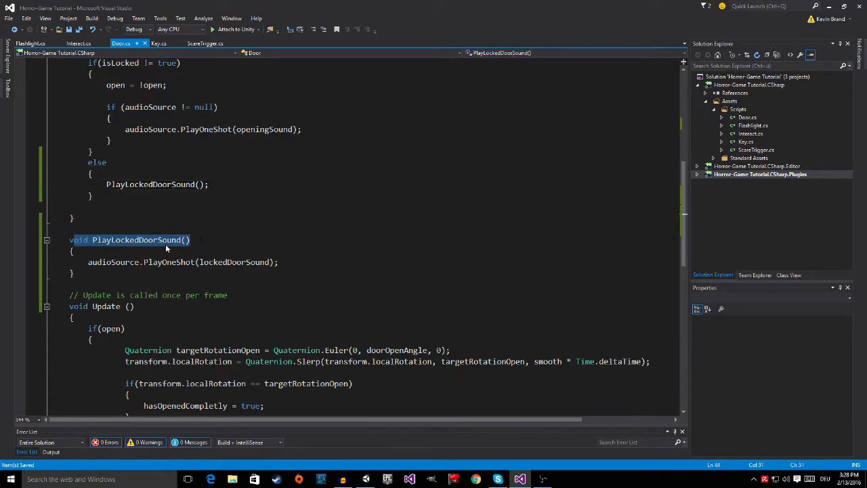
double_click(108, 263)
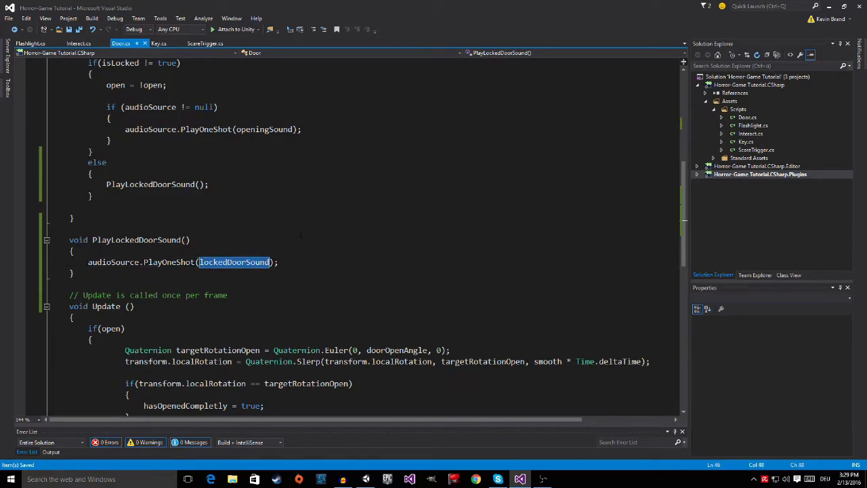
click(388, 480)
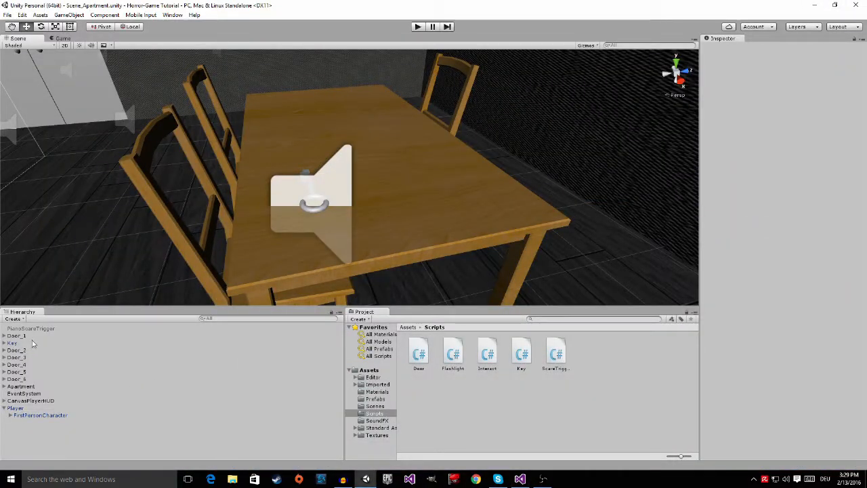
- Inspect Door_1's Opening Sound and Locked Door Sound clips and view the Assets/SoundFX folder
click(17, 336)
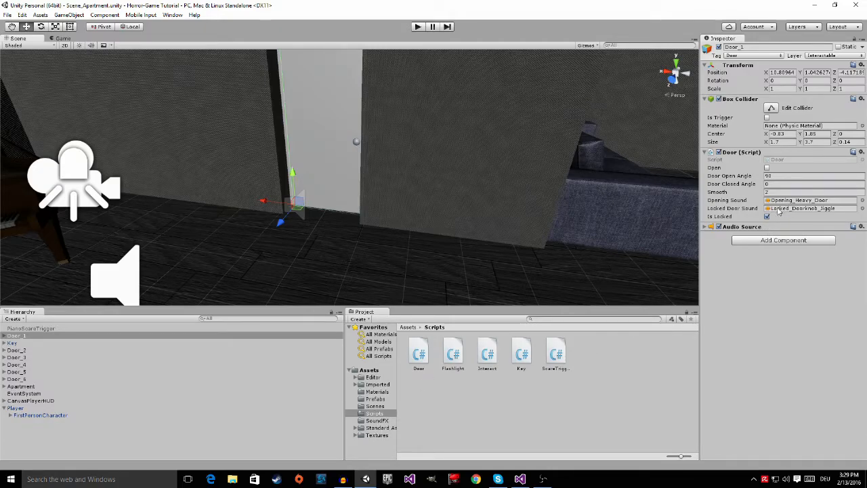
click(376, 420)
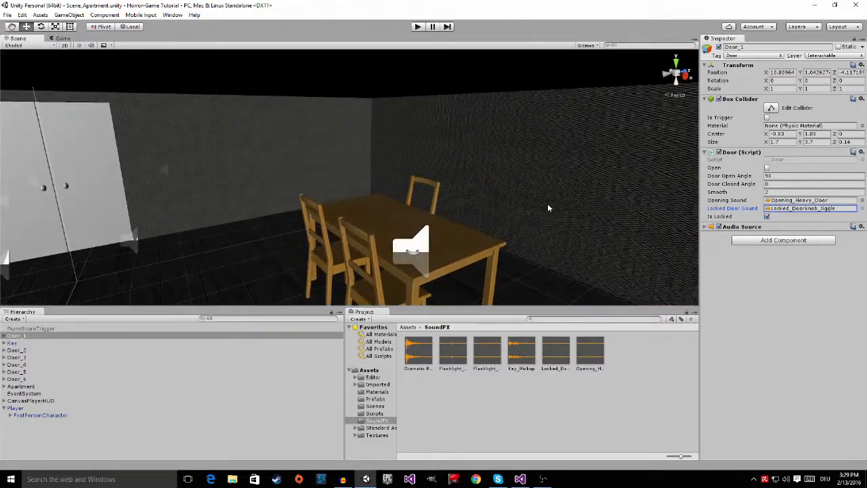
drag(549, 208, 483, 177)
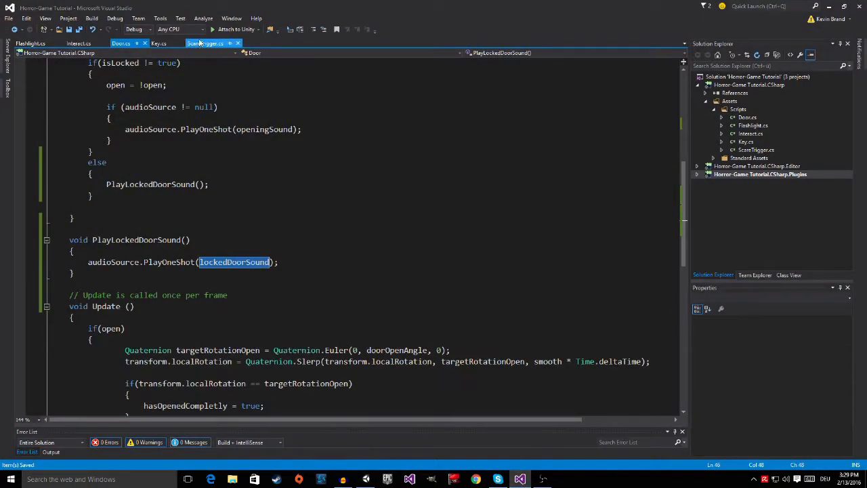
- Switch the editor from Door.cs to the Key.cs script
click(157, 43)
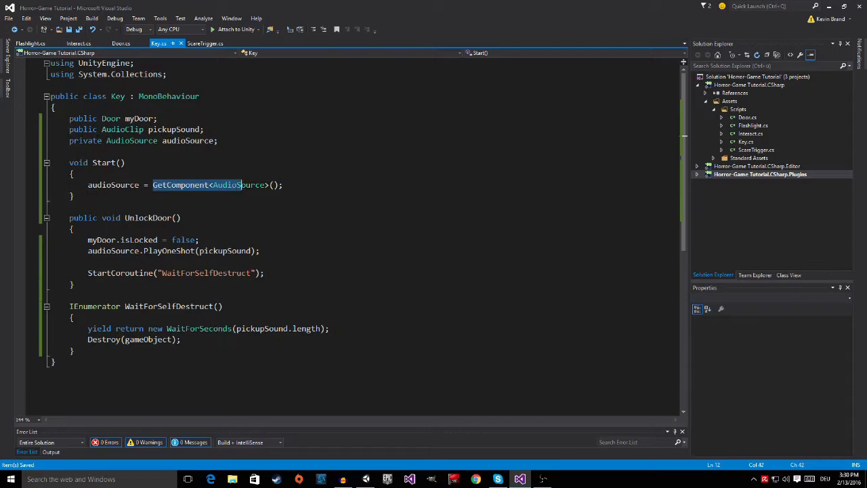
mouse_move(252, 189)
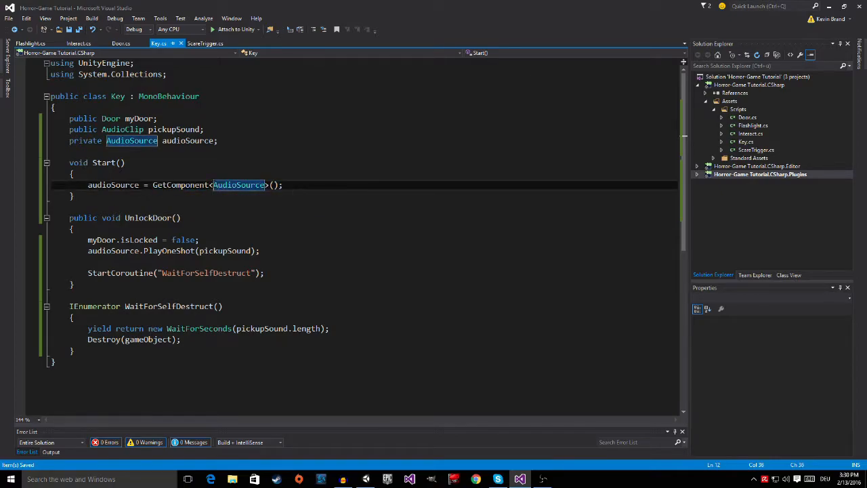
click(282, 185)
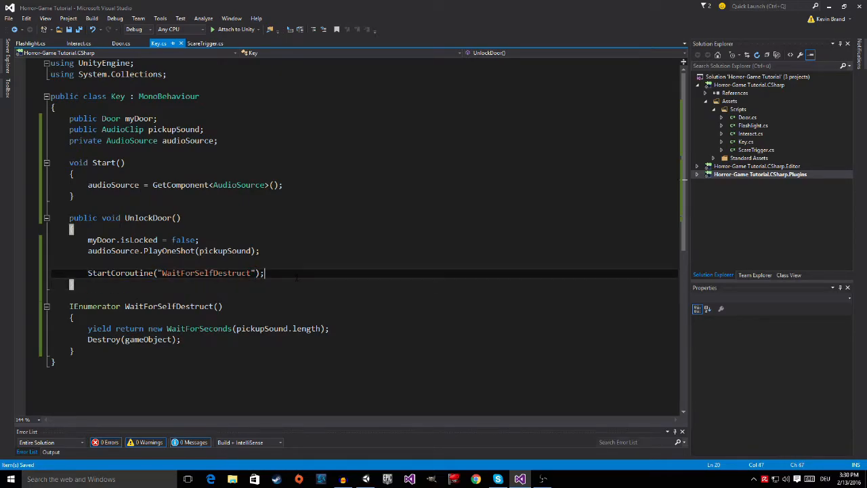
double_click(206, 272)
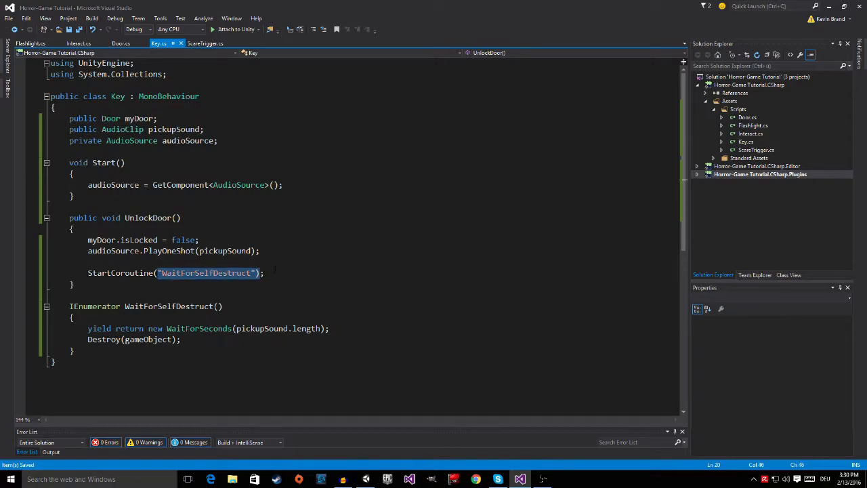
double_click(120, 272)
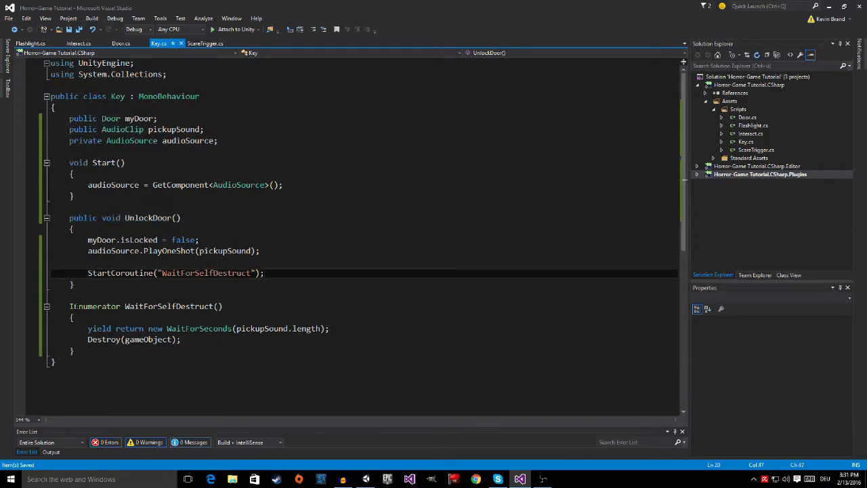
double_click(95, 307)
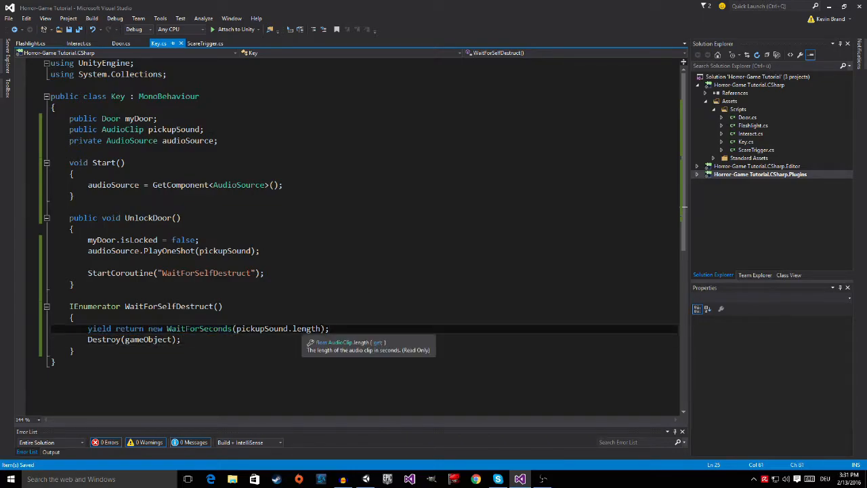
double_click(260, 330)
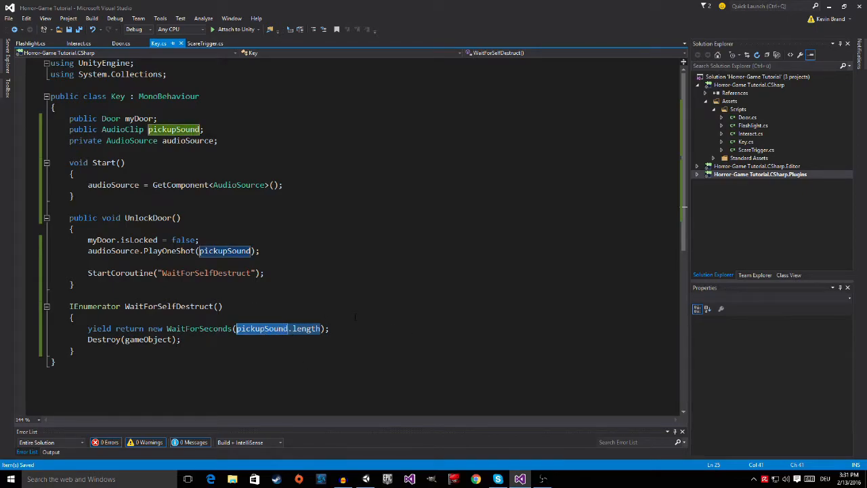
text(1)
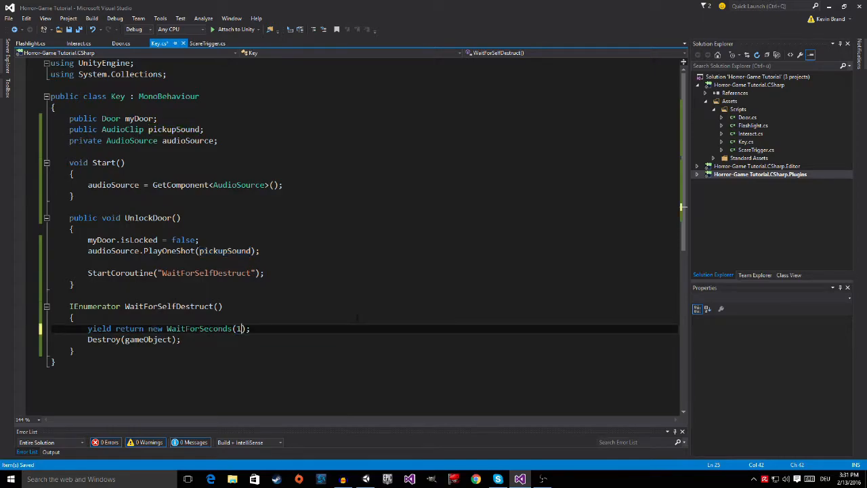
text(pickupSound.length)
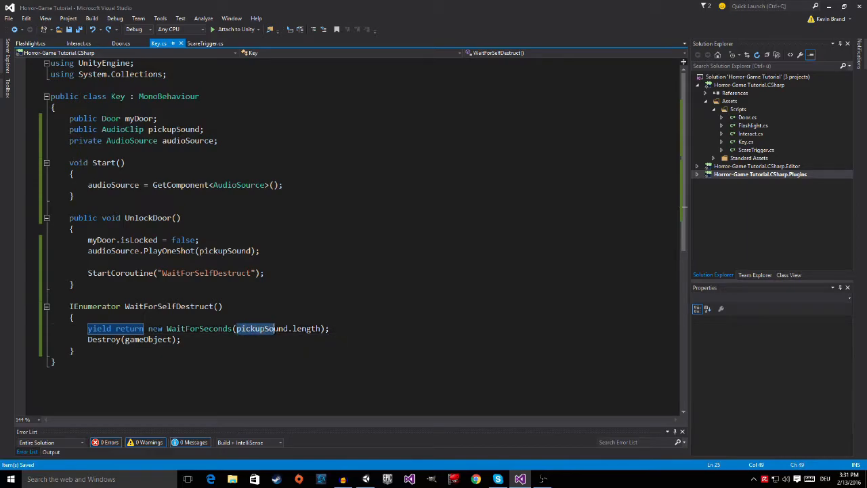
click(309, 329)
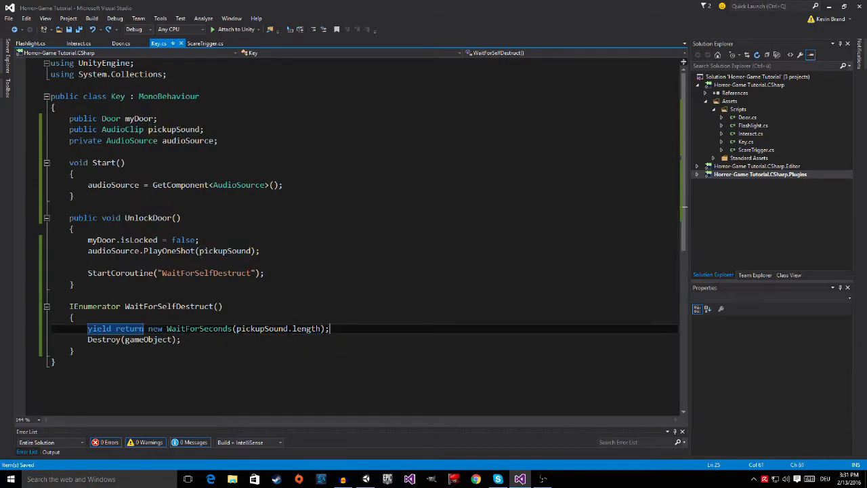
mouse_move(260, 309)
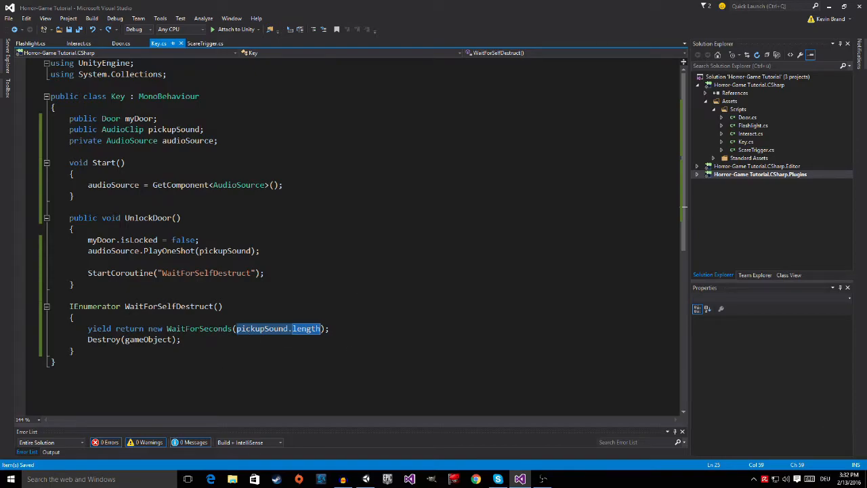
click(133, 339)
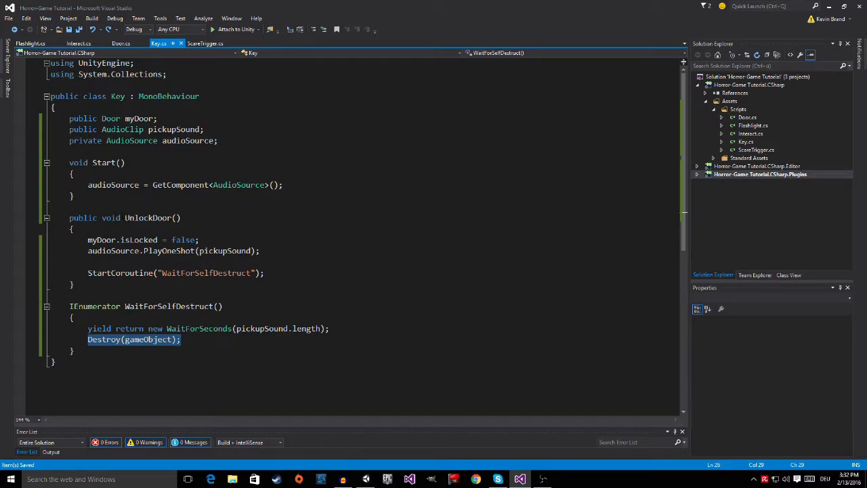
click(105, 250)
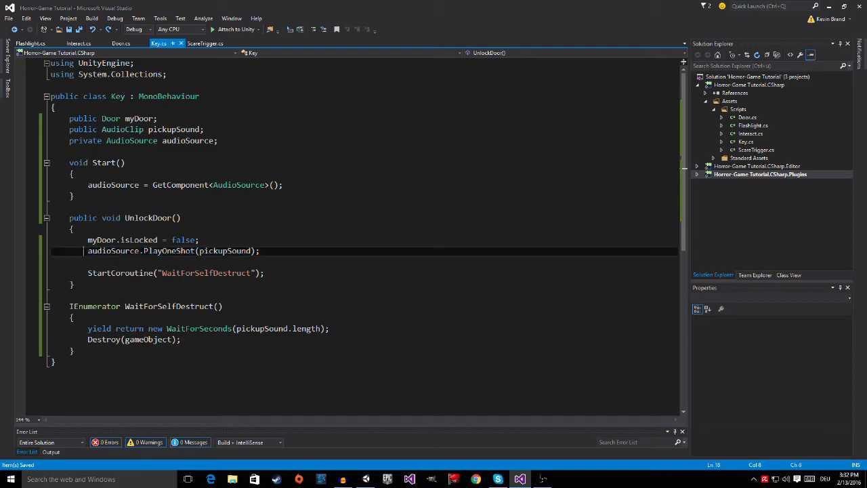
double_click(114, 251)
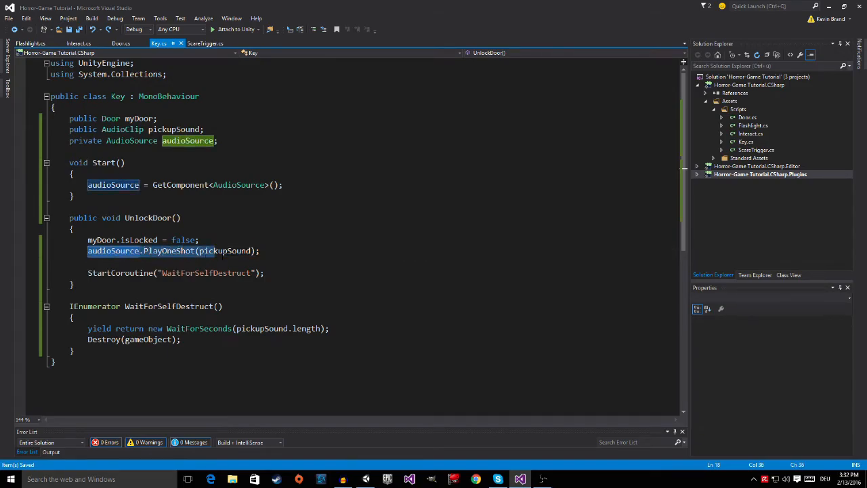
click(260, 251)
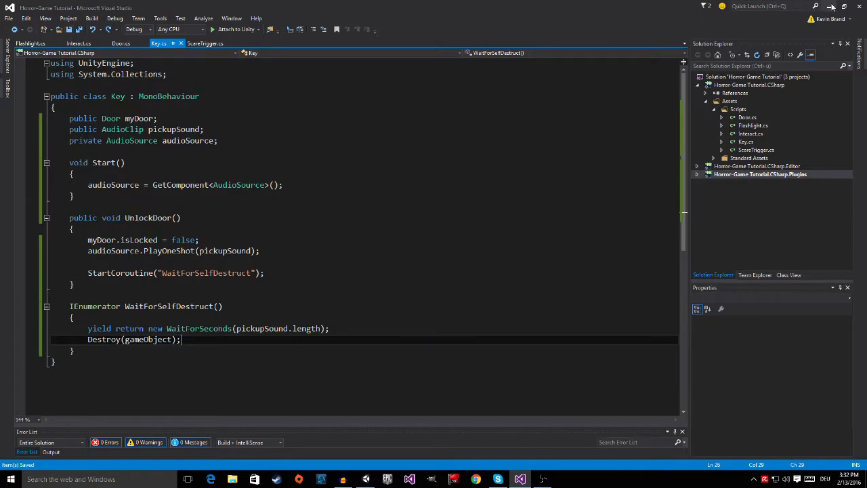
- Back in Unity, select the scare trigger to show its scare sound, audio source and light settings
click(387, 480)
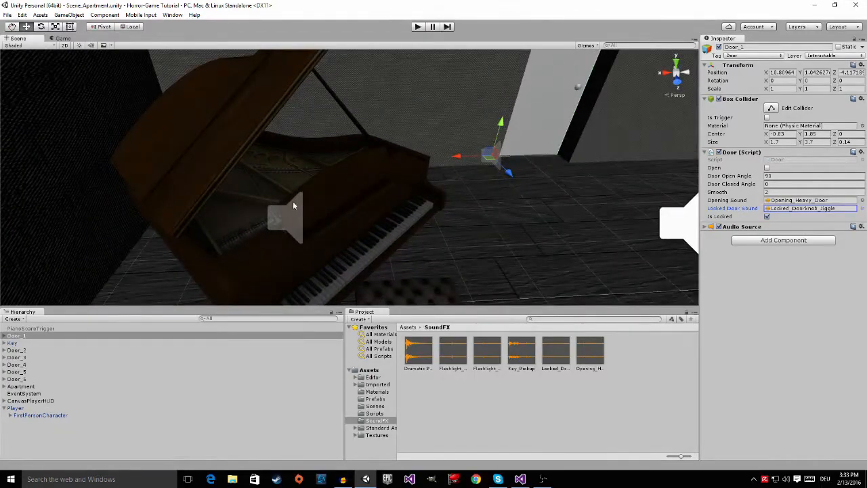
click(29, 330)
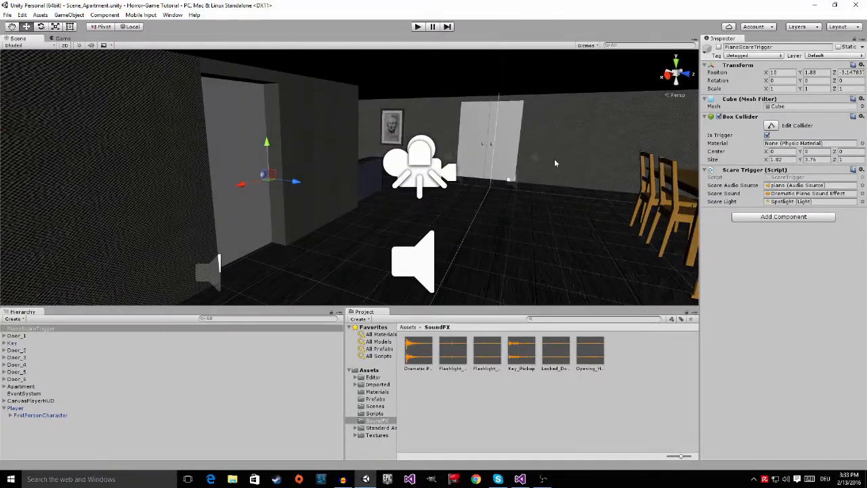
- Select a door to show its Door script's opening sound, locked-door sound and locked state
click(16, 378)
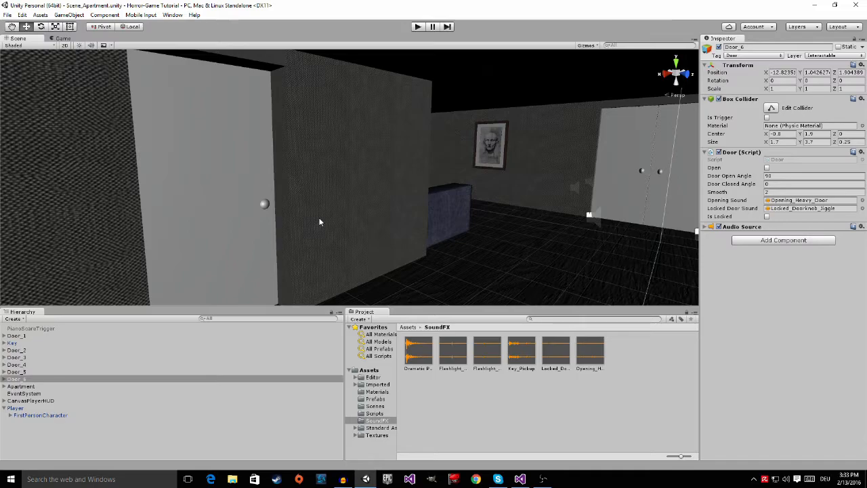
mouse_move(638, 301)
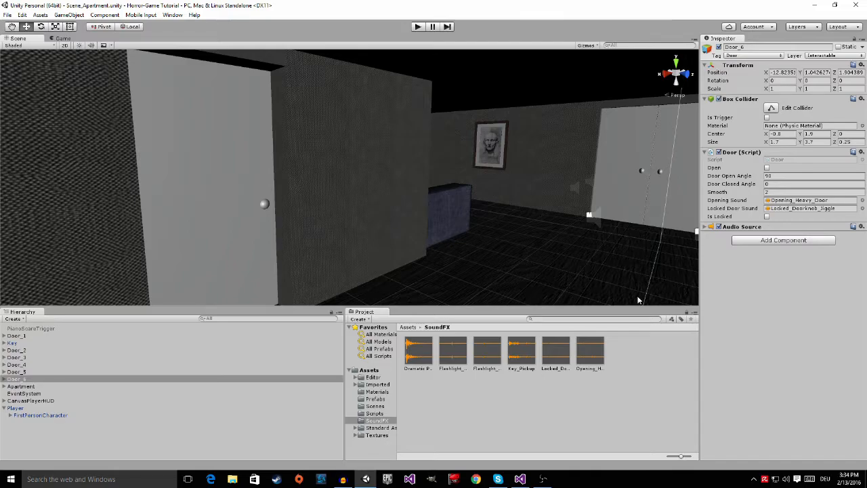
mouse_move(637, 301)
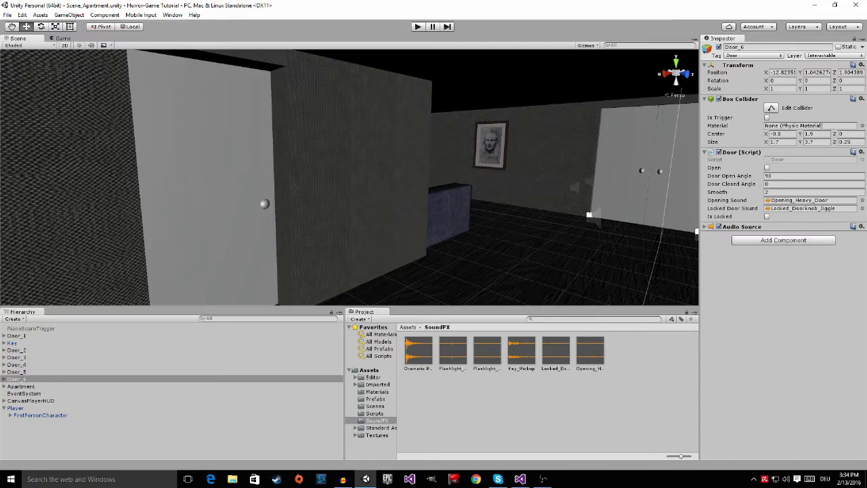